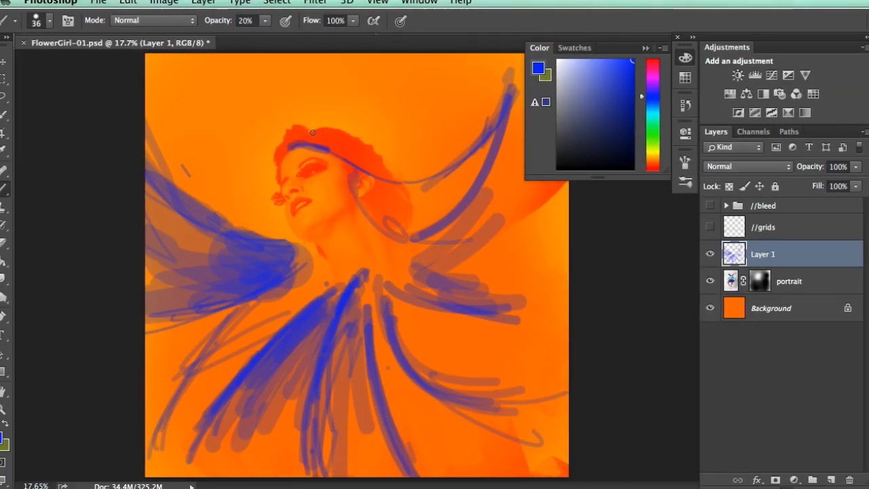
Paint sweeping blue brush strokes flowing outward from the woman's portrait on Layer 1
left_click_drag(312, 133, 420, 151)
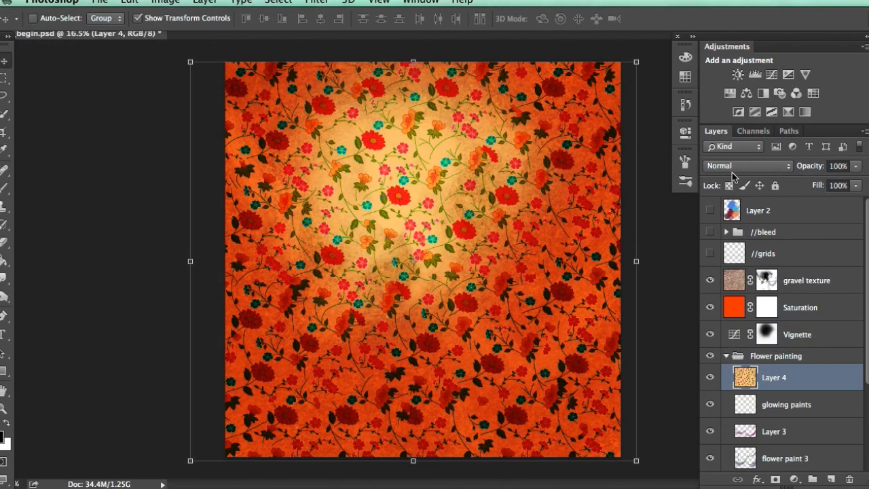
Set the floral pattern Layer 4 to the Overlay blend mode
left_click(746, 166)
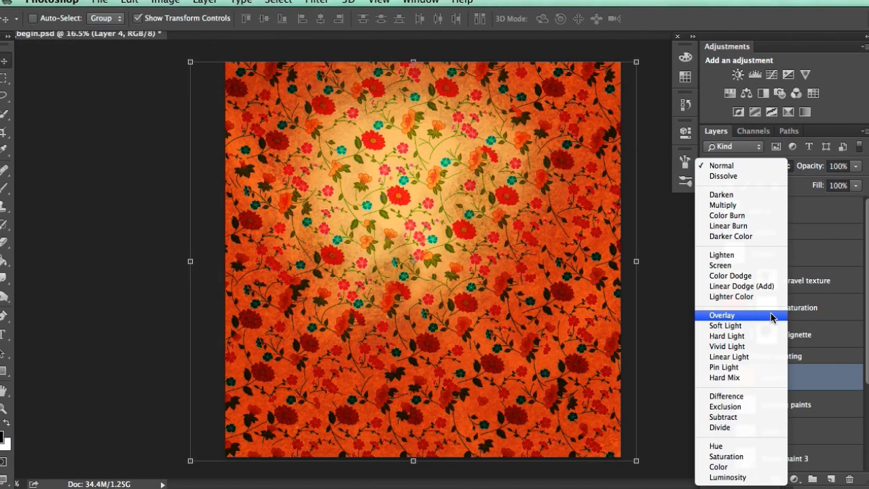
left_click(725, 326)
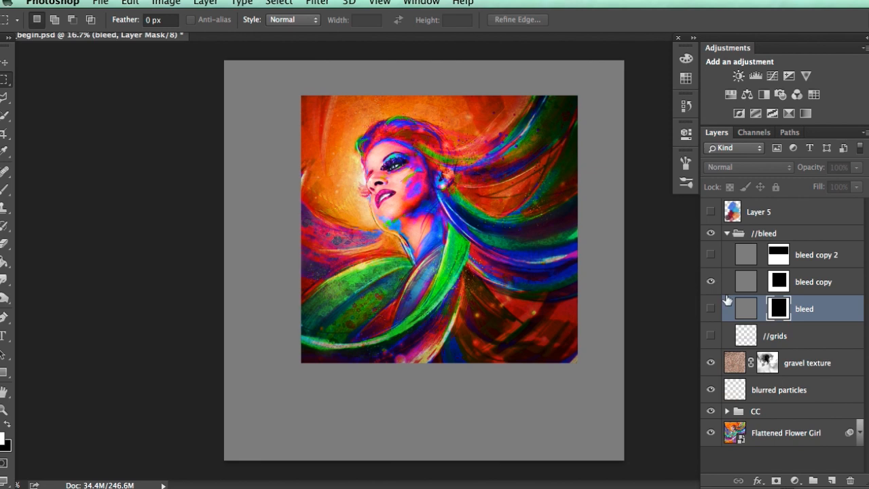
Show the bleed layer so the portrait fills the taller bleed frame
left_click(712, 308)
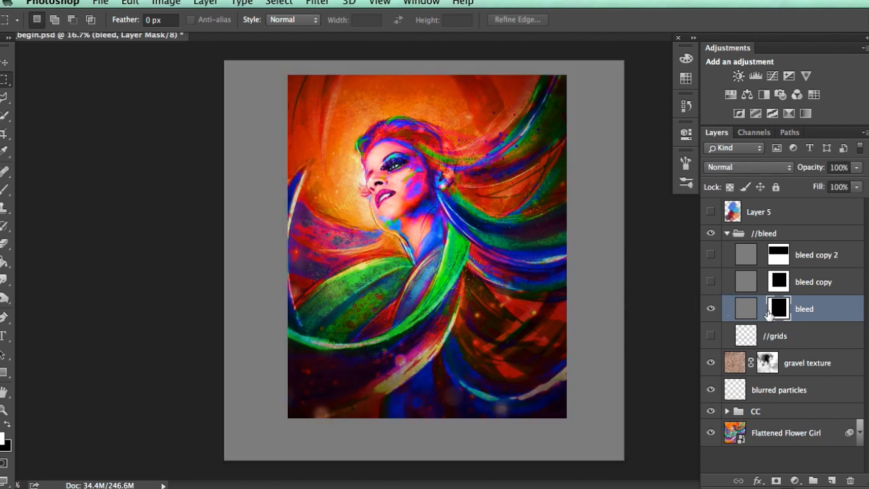
mouse_move(780, 310)
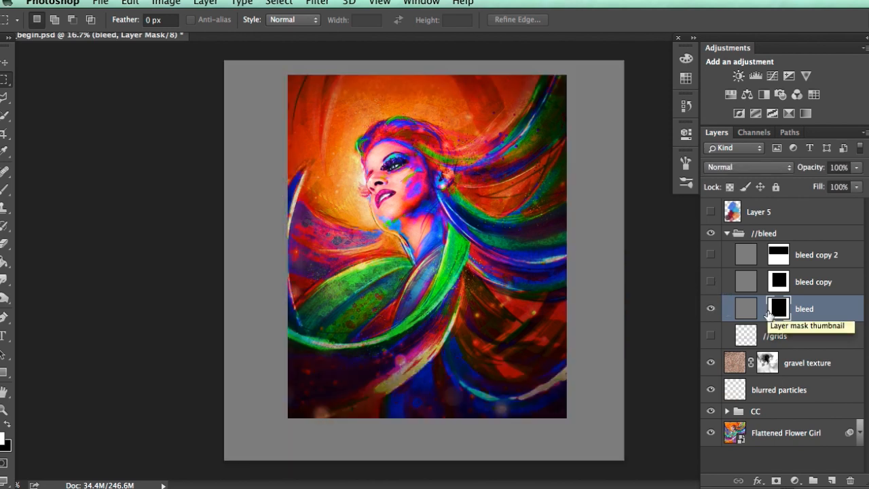